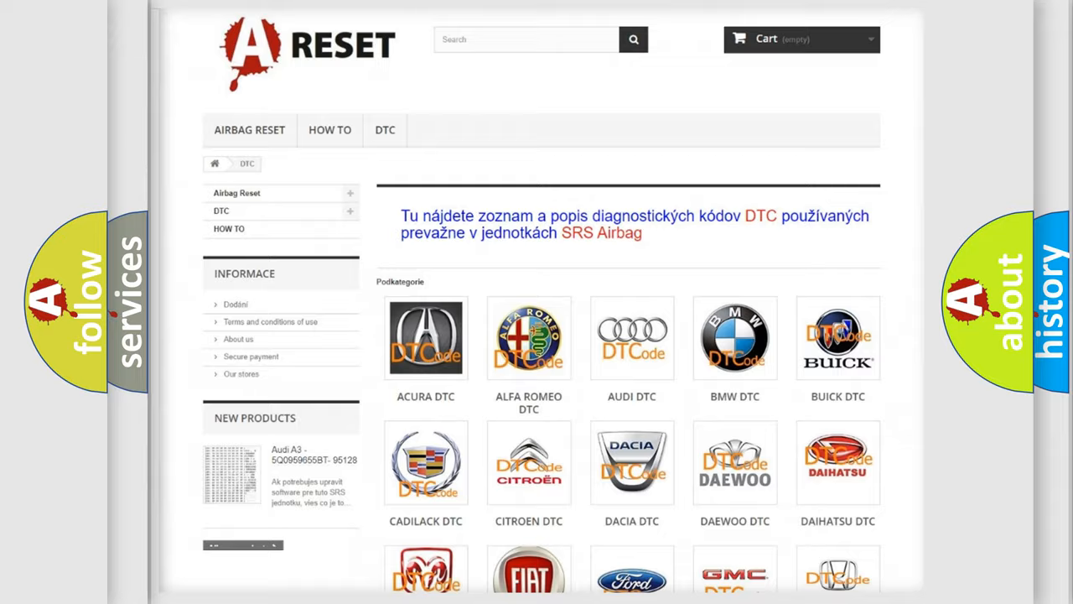
Step: Open the Nissan DTC listing from the car makes page to reach code P0A7A:09
scroll(down, 3)
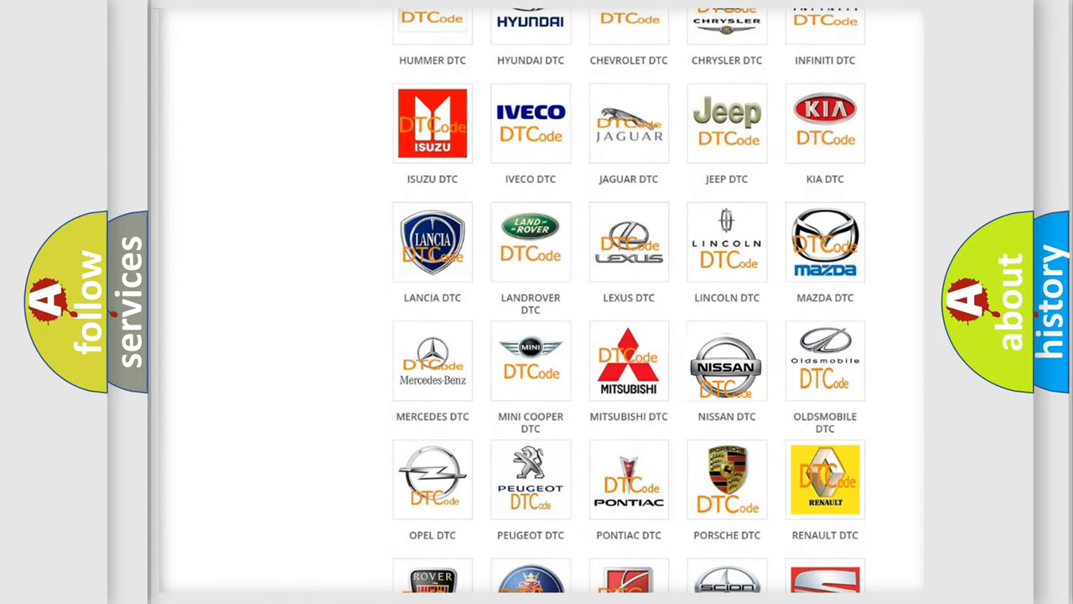
click(727, 360)
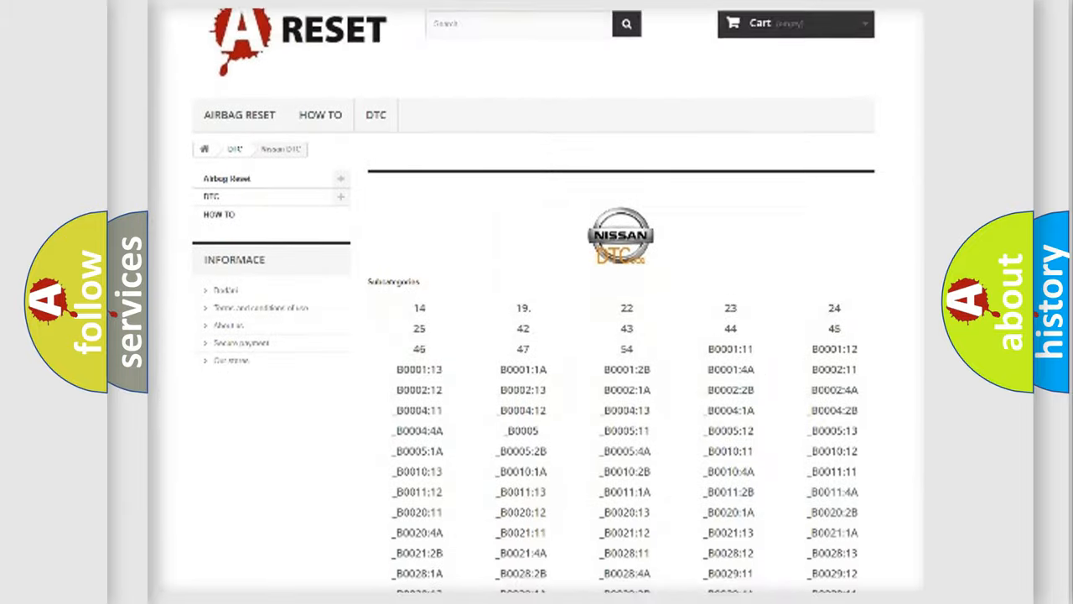
scroll(down, 3)
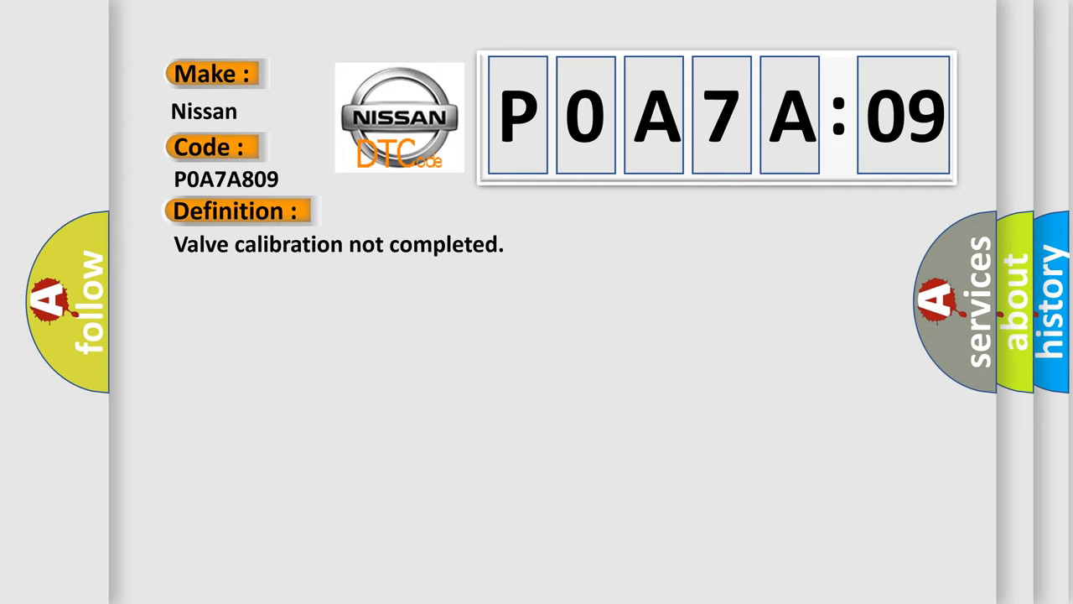
Step: Reveal the P0A7A:09 description about calibrated cut and inlet valve values being out of range
click(436, 211)
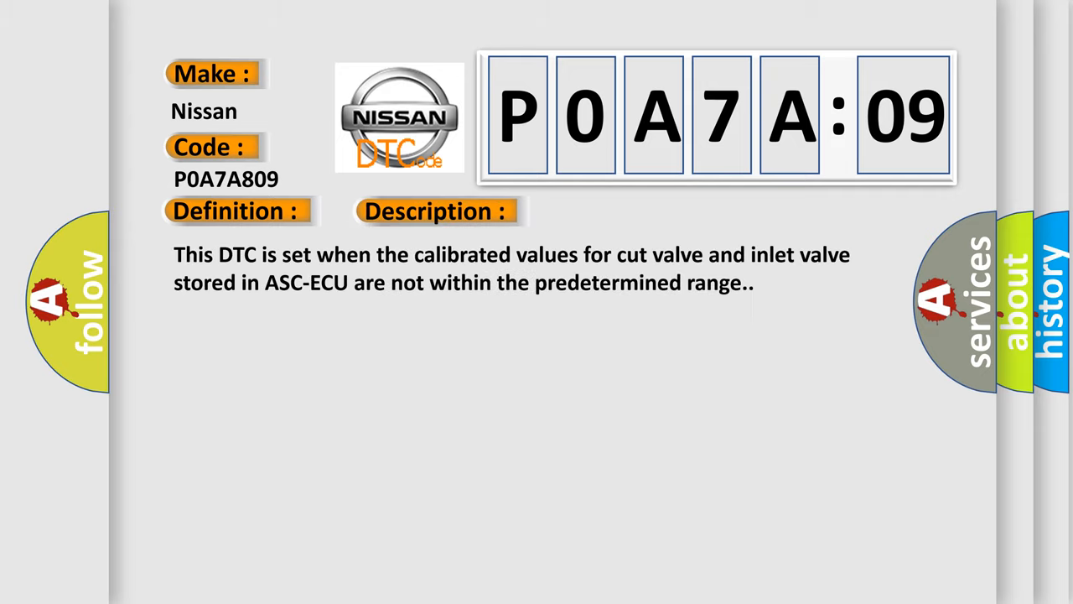